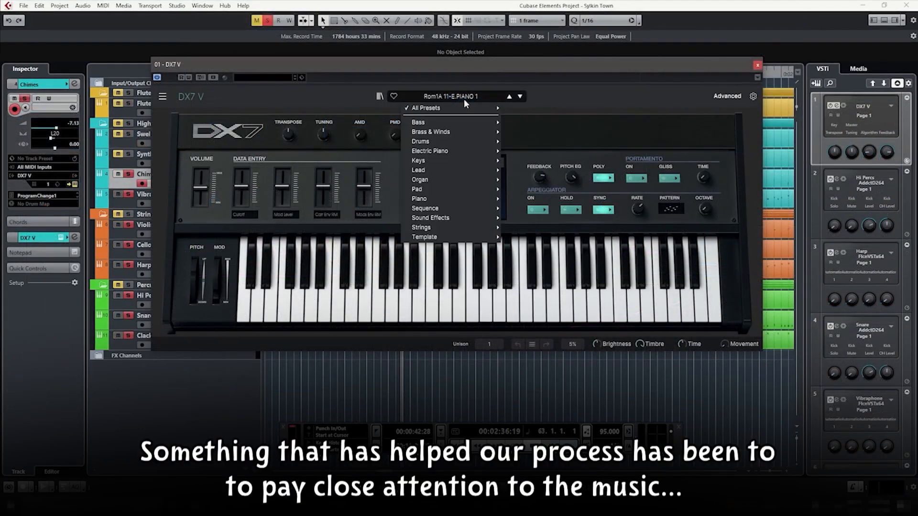
- List every DX7 V preset in one view and scroll through them
{"action": "left_click", "coordinate": [425, 107]}
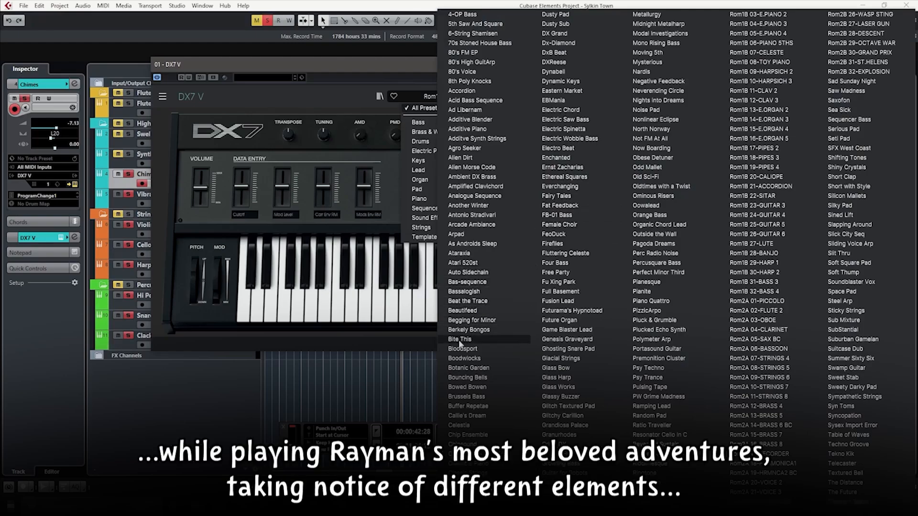
{"action": "scroll", "scroll_direction": "down", "scroll_amount": 3}
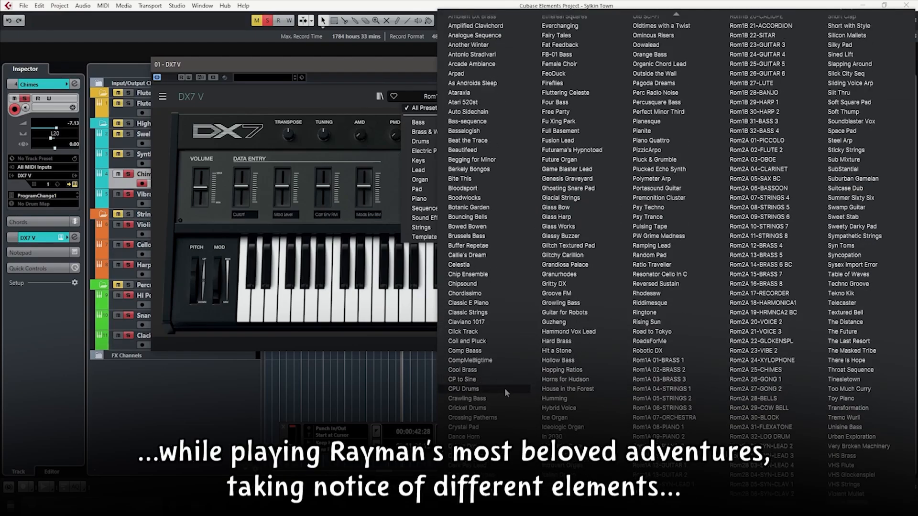
{"action": "mouse_move", "coordinate": [547, 199]}
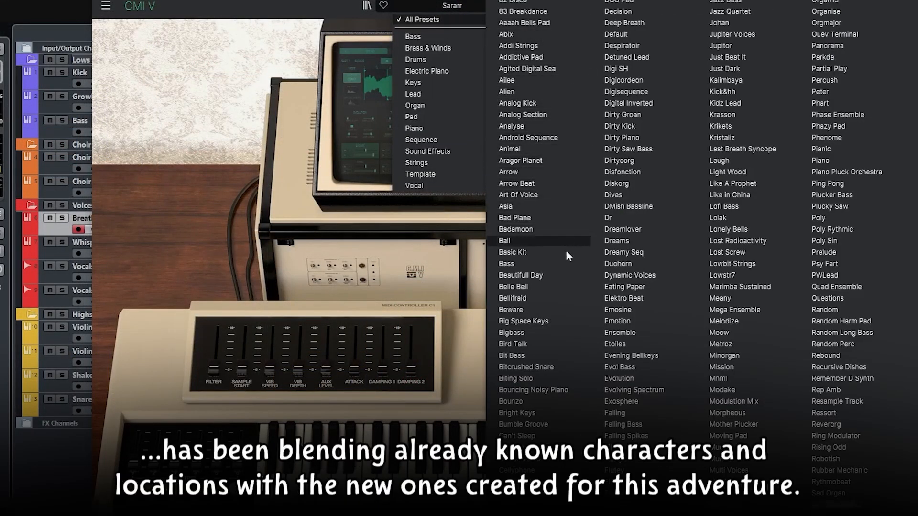
{"action": "scroll", "scroll_direction": "down", "scroll_amount": 3}
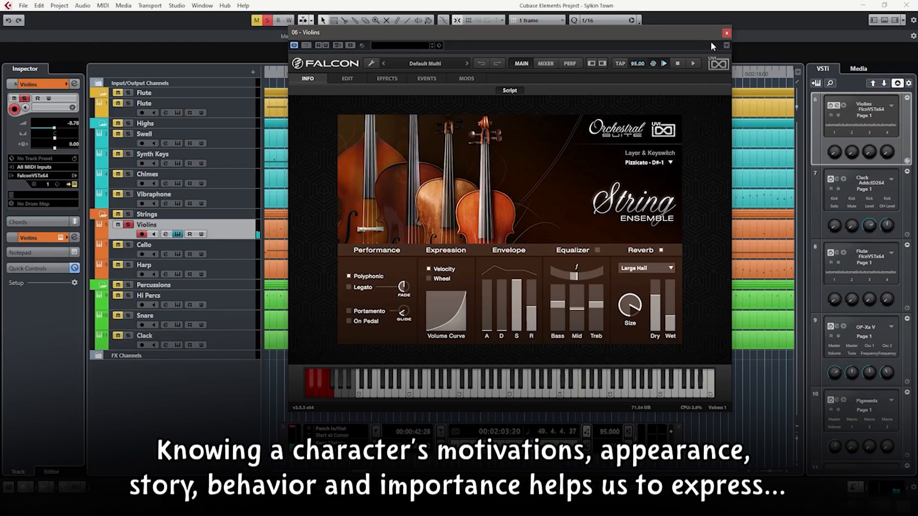
- Close the Violins Falcon window and search Analog Lab V presets for 'blue'
{"action": "left_click", "coordinate": [725, 33]}
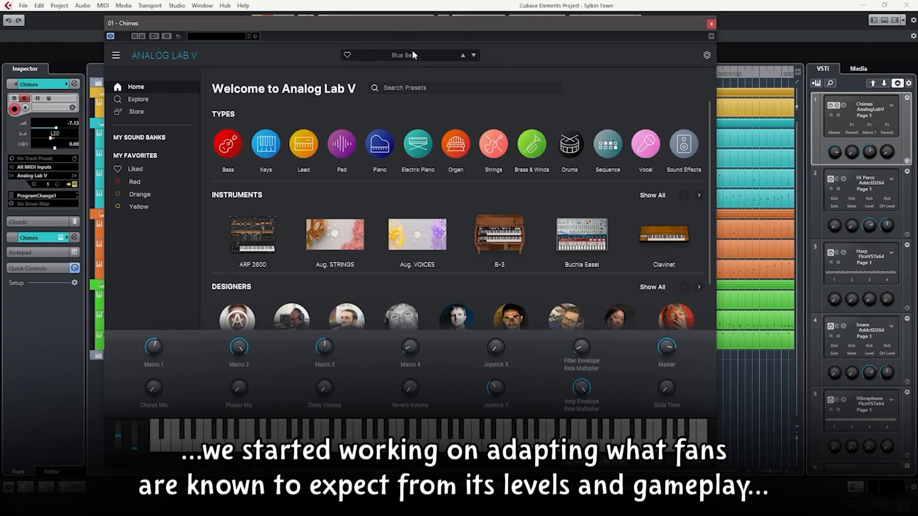
{"action": "type", "text": "blue"}
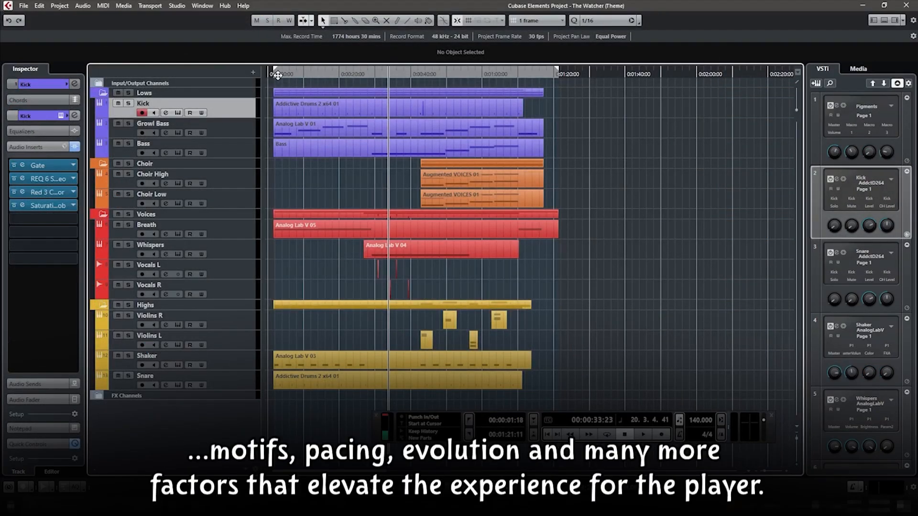
- Play The Watcher theme from its start and fold all track folders closed
{"action": "left_click", "coordinate": [640, 435]}
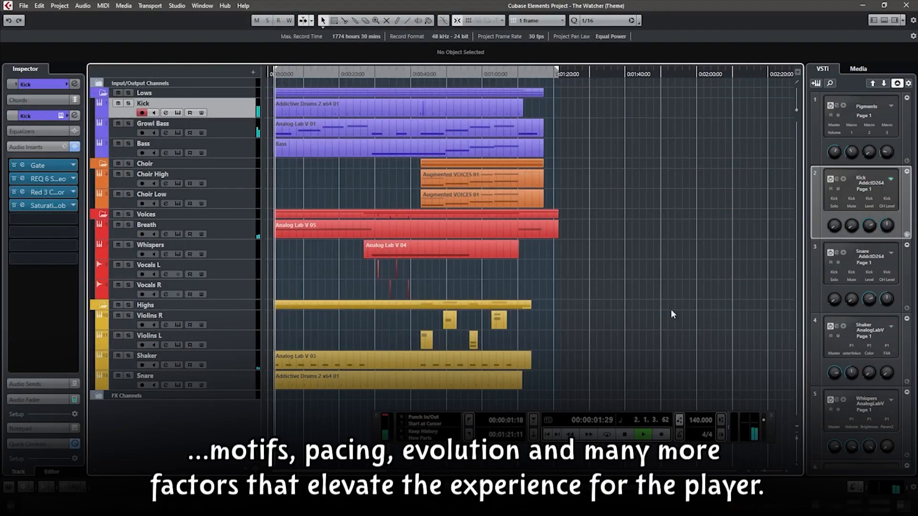
{"action": "left_click", "coordinate": [641, 435]}
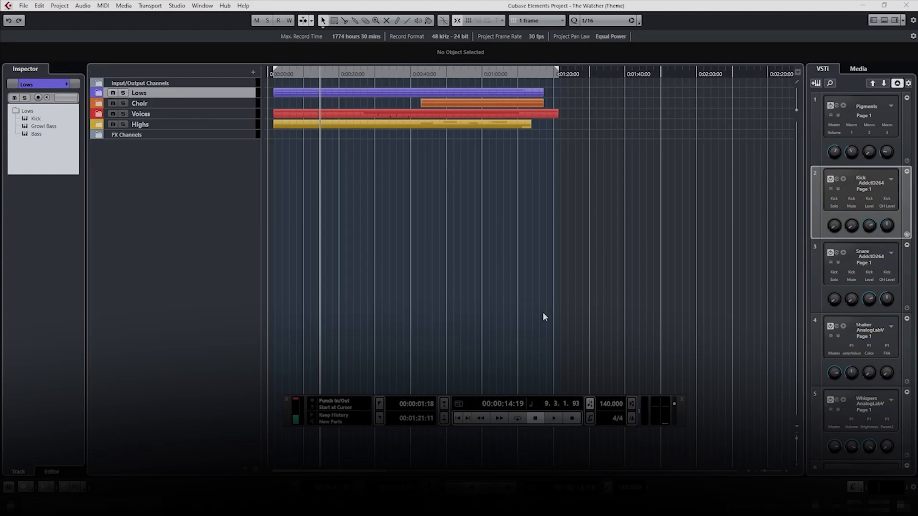
- Expand the Lows, Choir and Voices folder tracks
{"action": "left_click", "coordinate": [99, 93]}
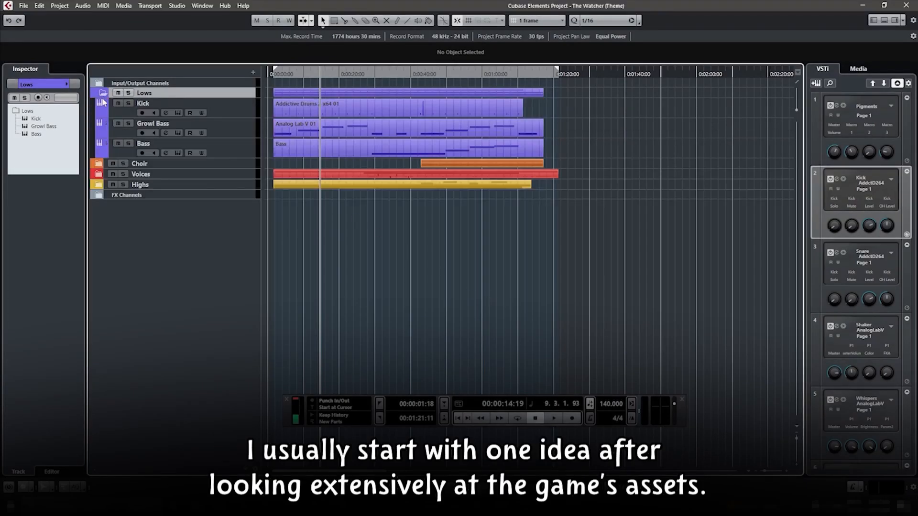
{"action": "left_click", "coordinate": [99, 163]}
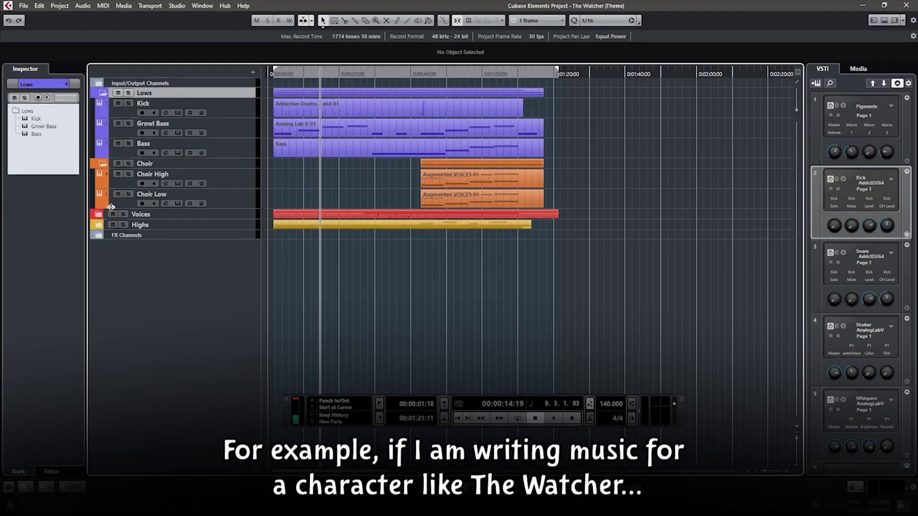
{"action": "left_click", "coordinate": [99, 214]}
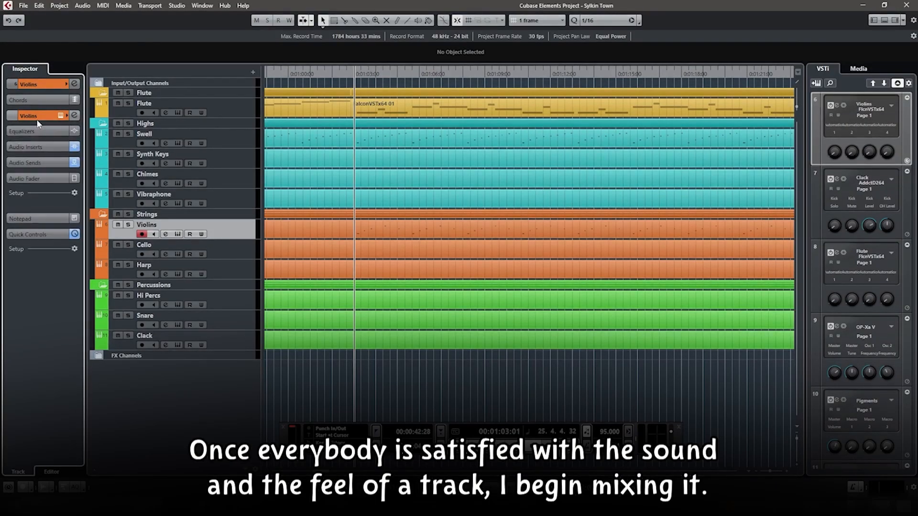
- Switch to the Sylkin Town project window and its arranged track folders
{"action": "left_click", "coordinate": [24, 146]}
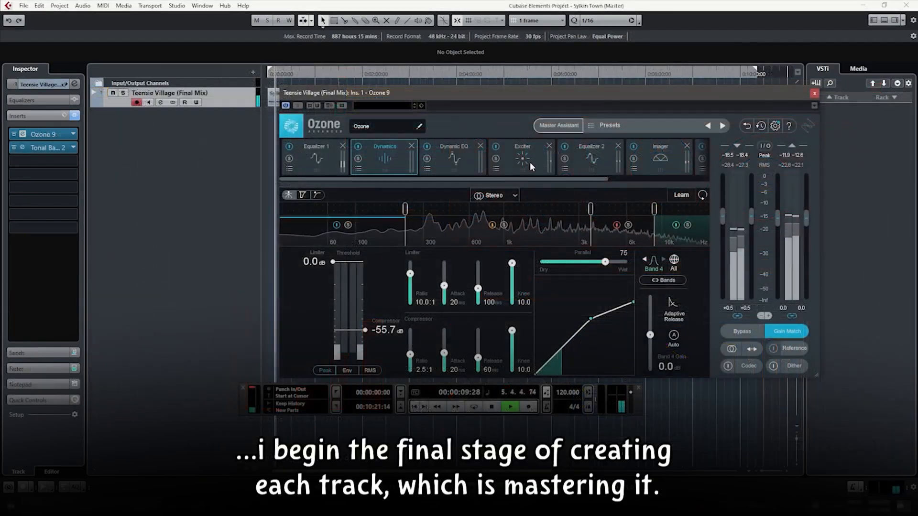
- Open the Ozone 9 insert window on the Teensie Village master track
{"action": "left_click", "coordinate": [522, 155]}
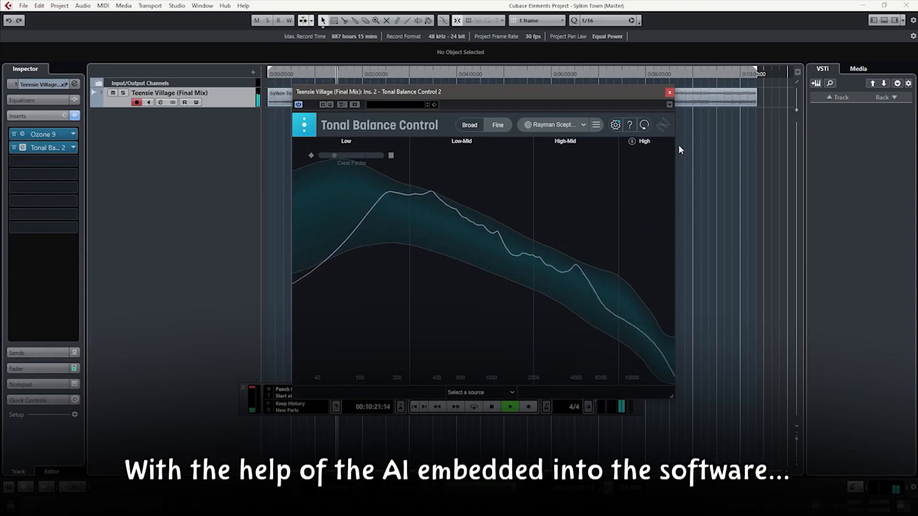
- Reopen Tonal Balance Control and select the Rayman Scepter Of Leptys Soundtrack target
{"action": "left_click", "coordinate": [666, 93]}
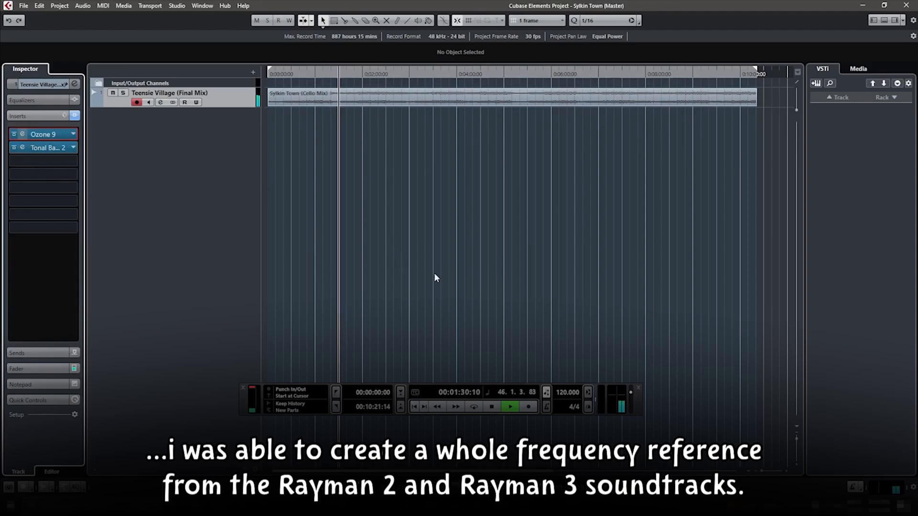
{"action": "left_click", "coordinate": [41, 134]}
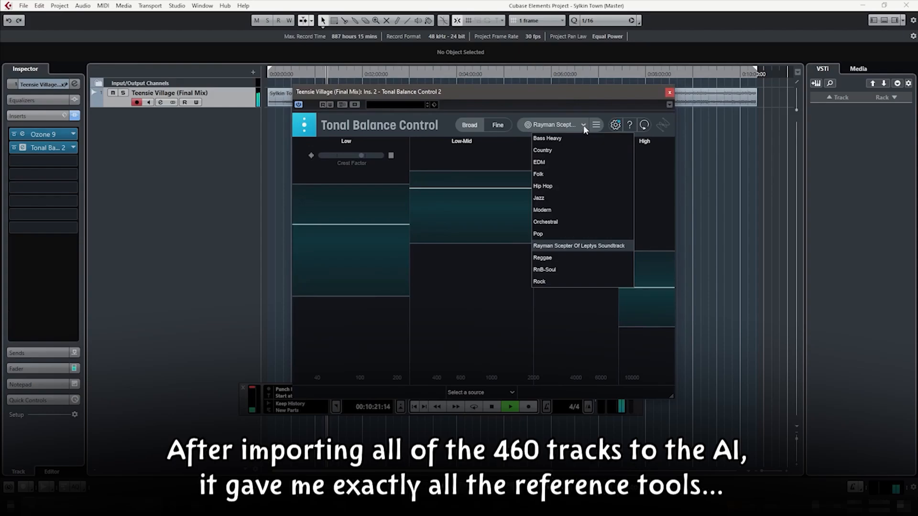
{"action": "mouse_move", "coordinate": [585, 250]}
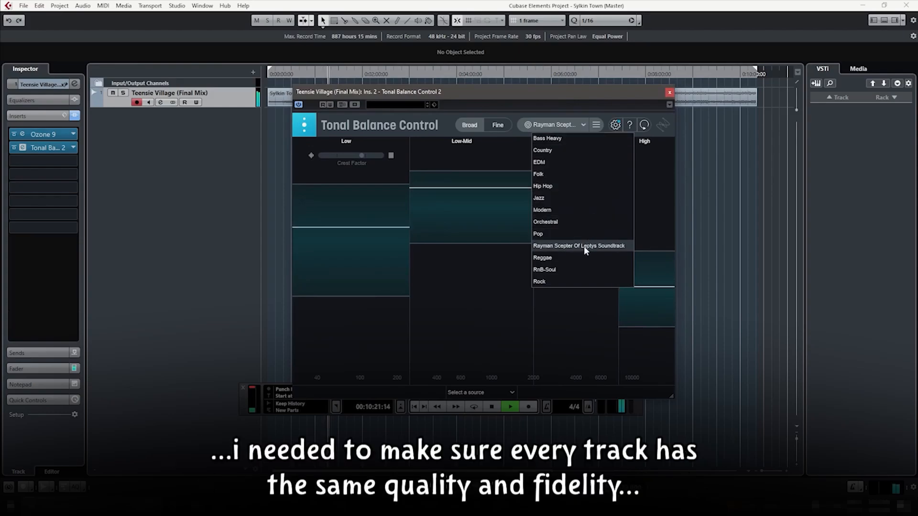
{"action": "left_click", "coordinate": [579, 246]}
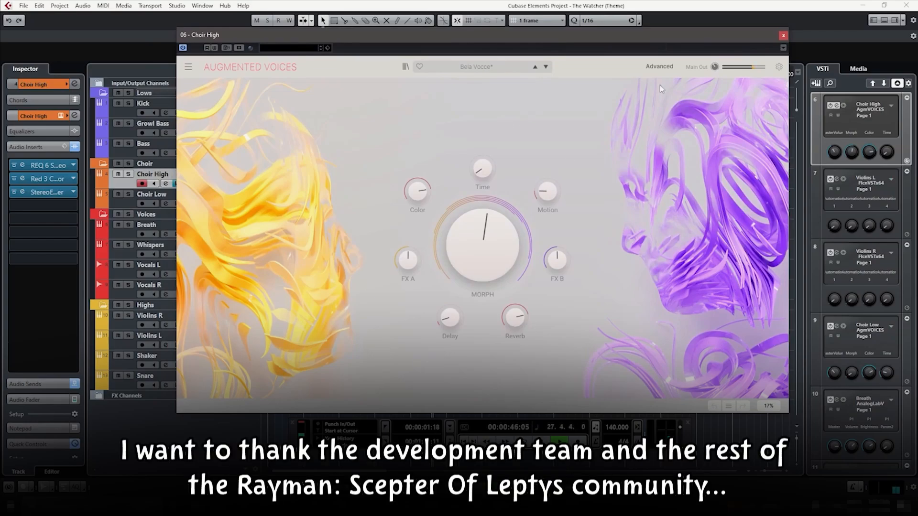
- Open the Augmented Voices instrument window for The Watcher's Choir High track
{"action": "left_click", "coordinate": [659, 67]}
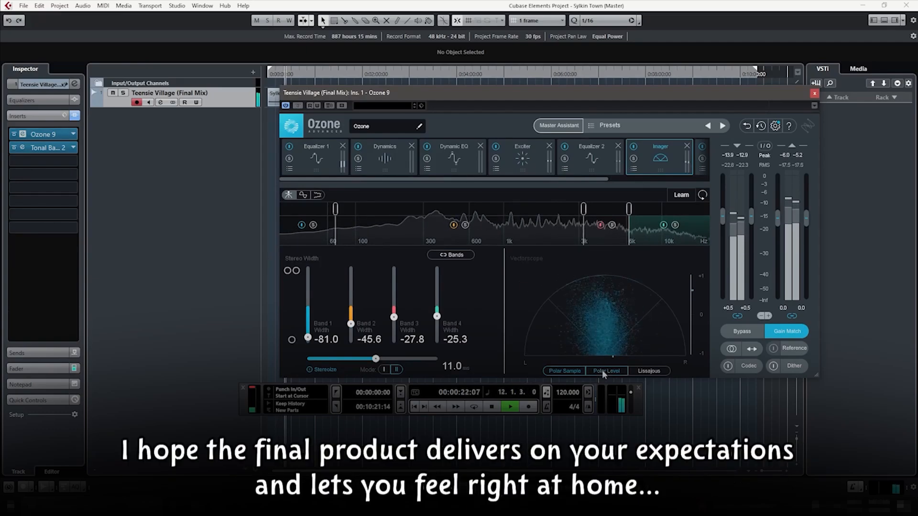
- Switch the Imager vectorscope through Polar Level to the Lissajous display
{"action": "left_click", "coordinate": [606, 371]}
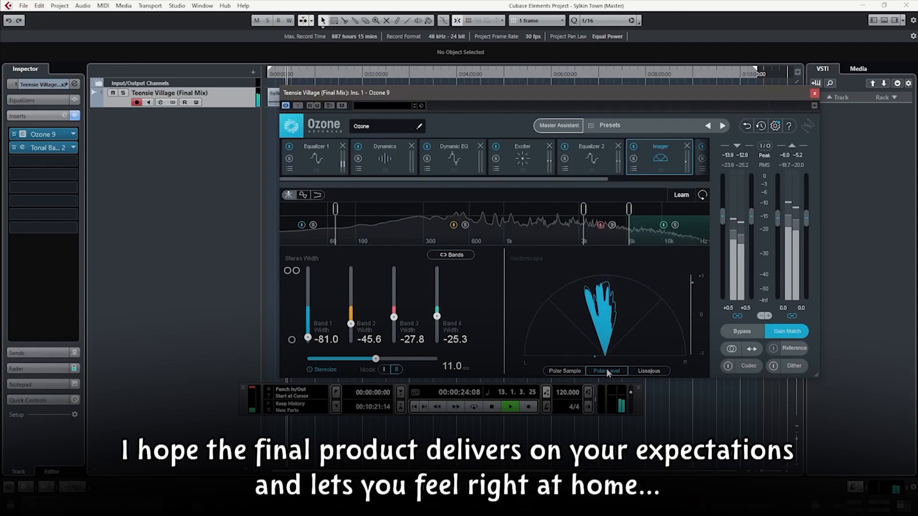
{"action": "left_click", "coordinate": [648, 370]}
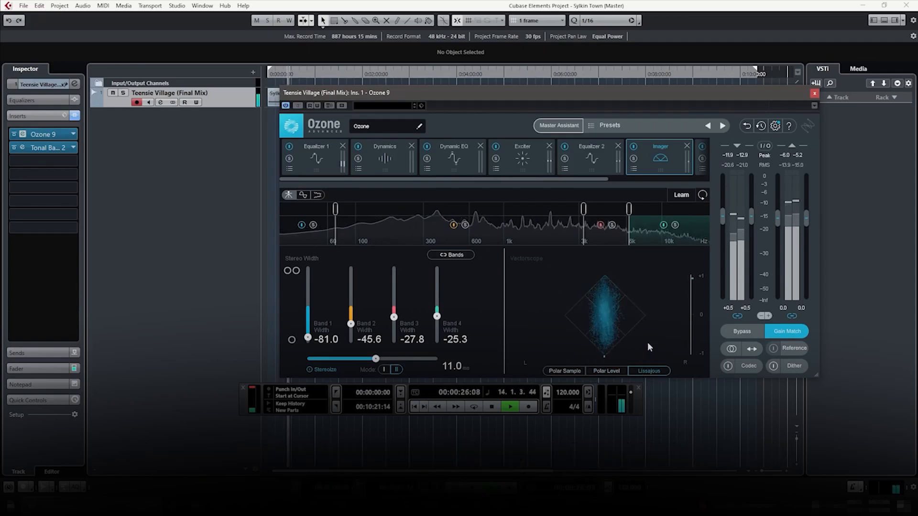